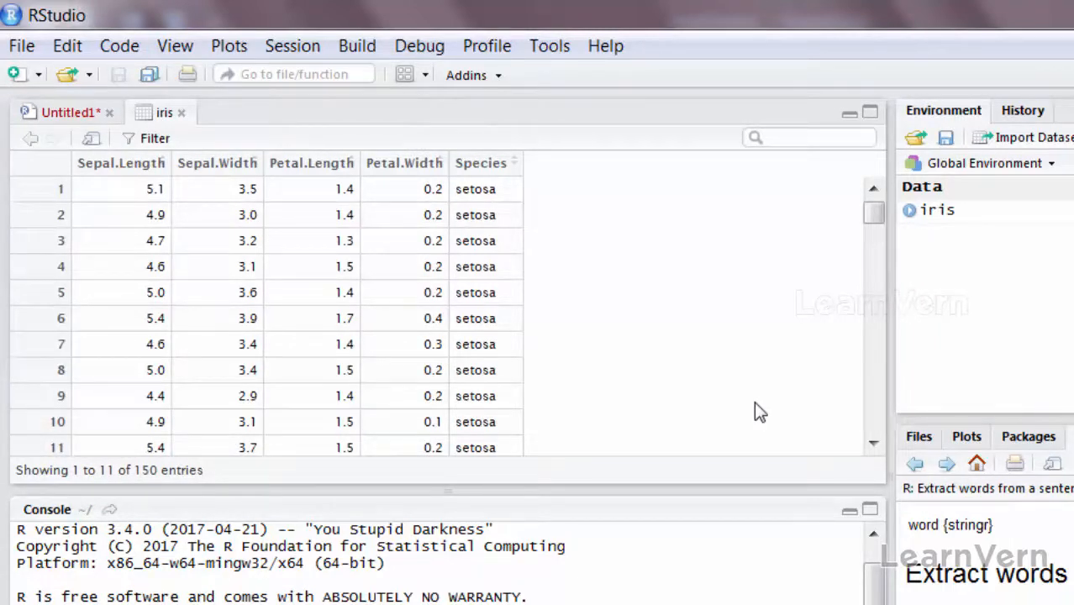
mouse_move(109, 160)
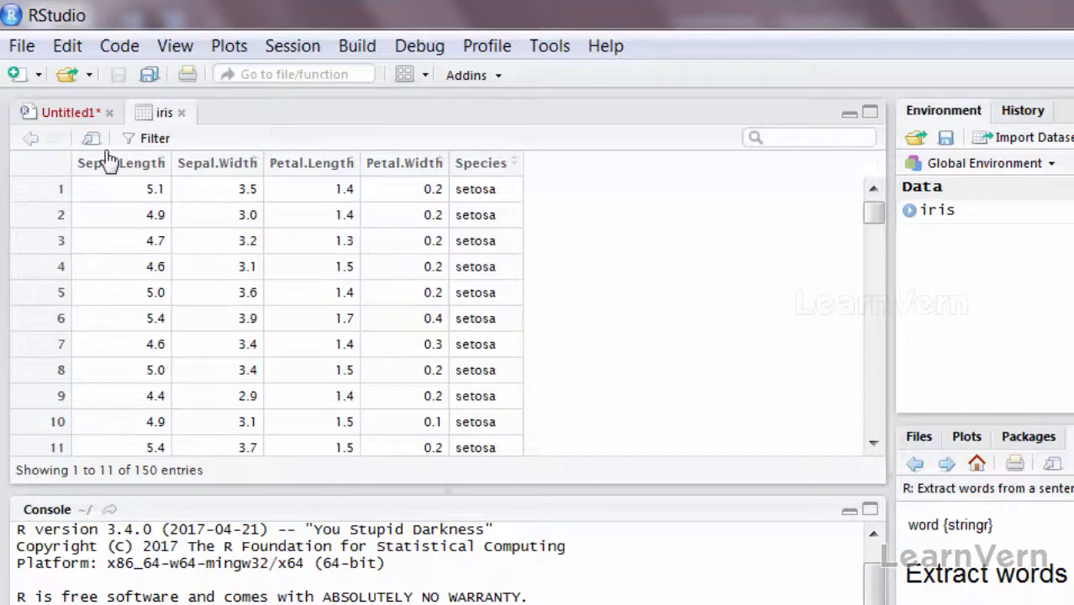
Step: In Untitled1, write tapply(iris[,1],iris$Species,mean) on line 4
click(65, 112)
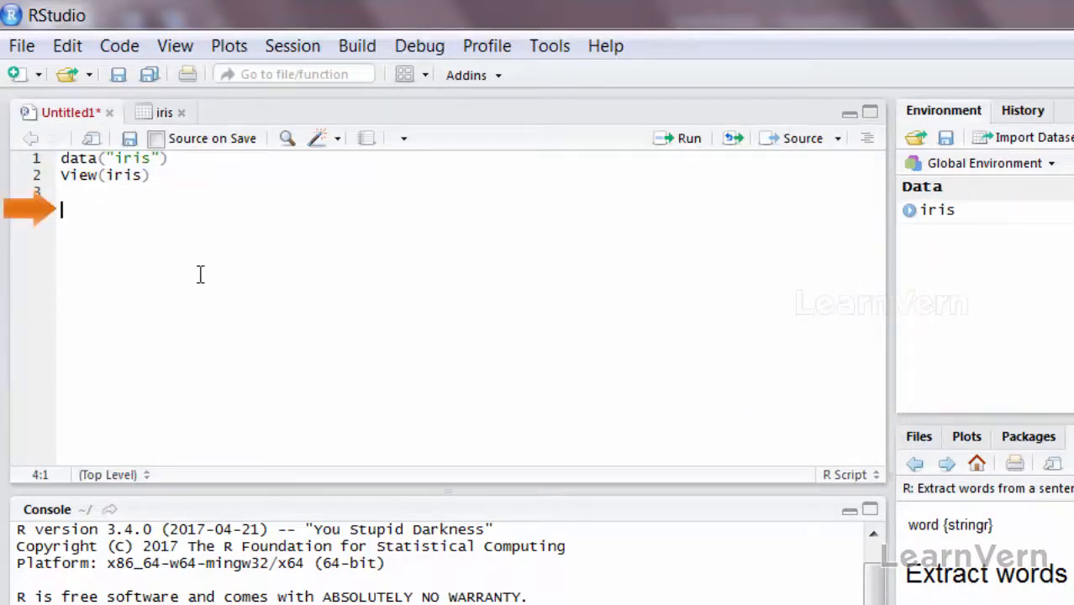
text(tapply)
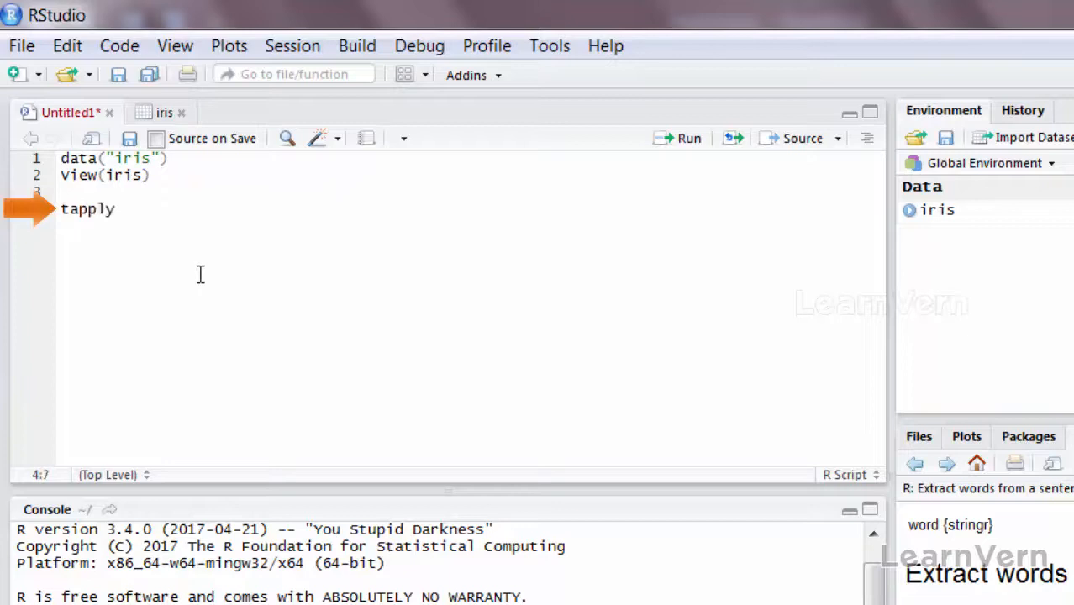
text((iris)
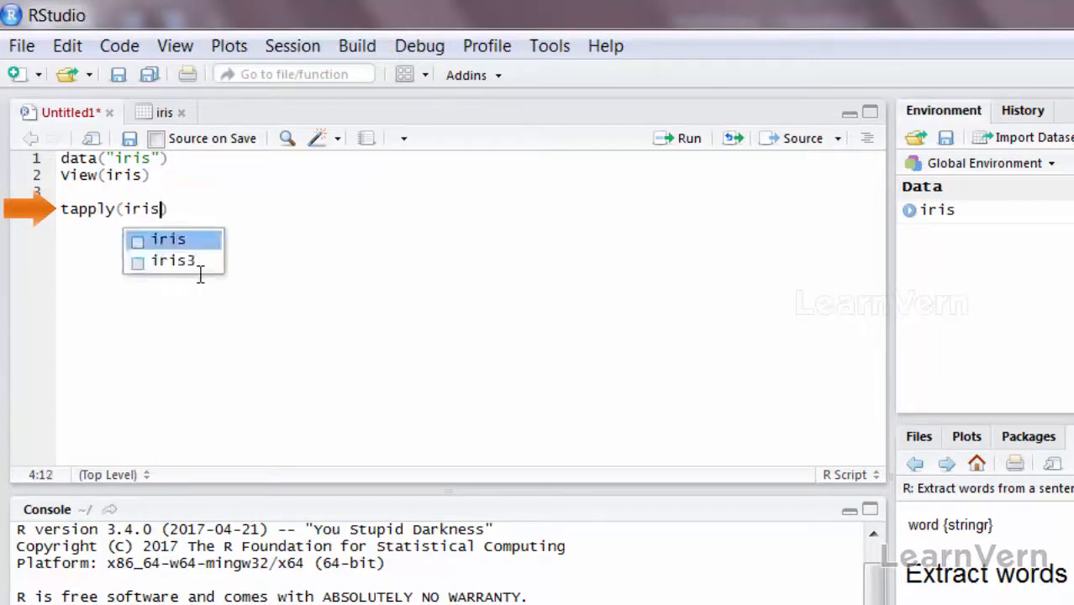
text([,1]))
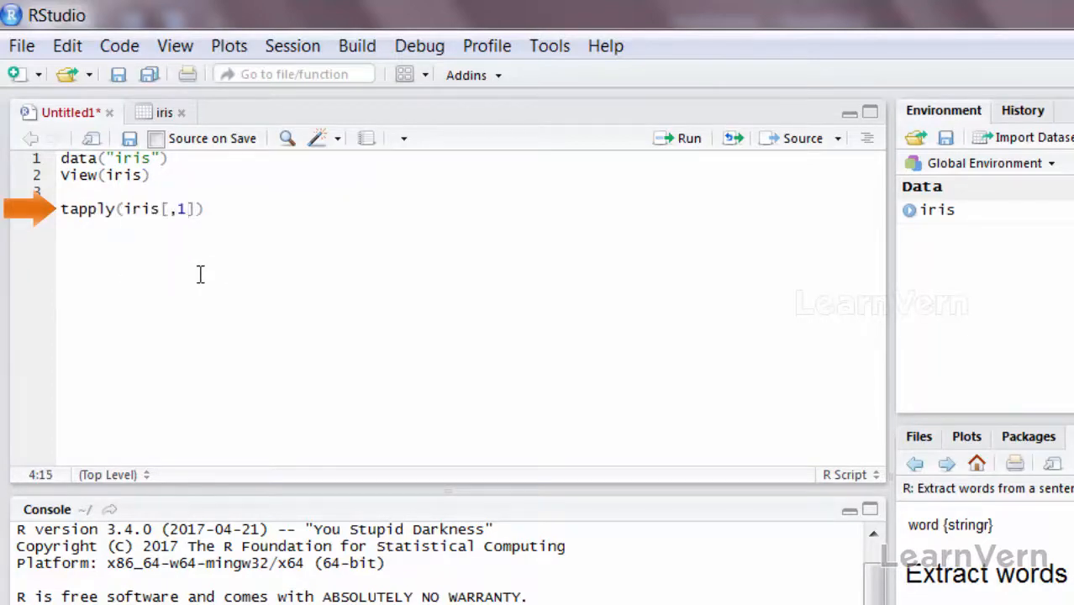
key(Right)
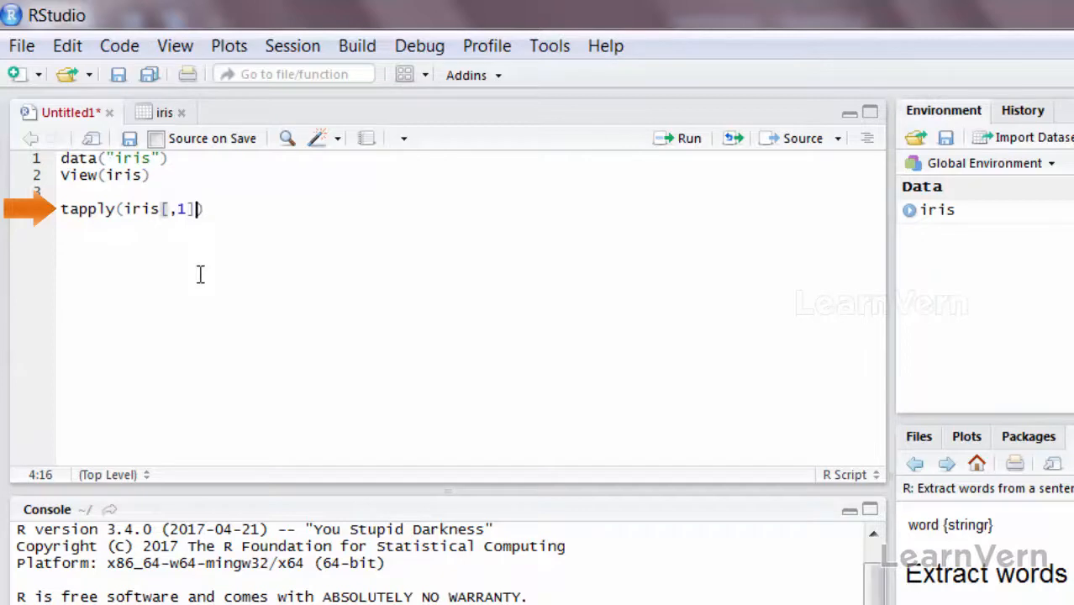
text(,)
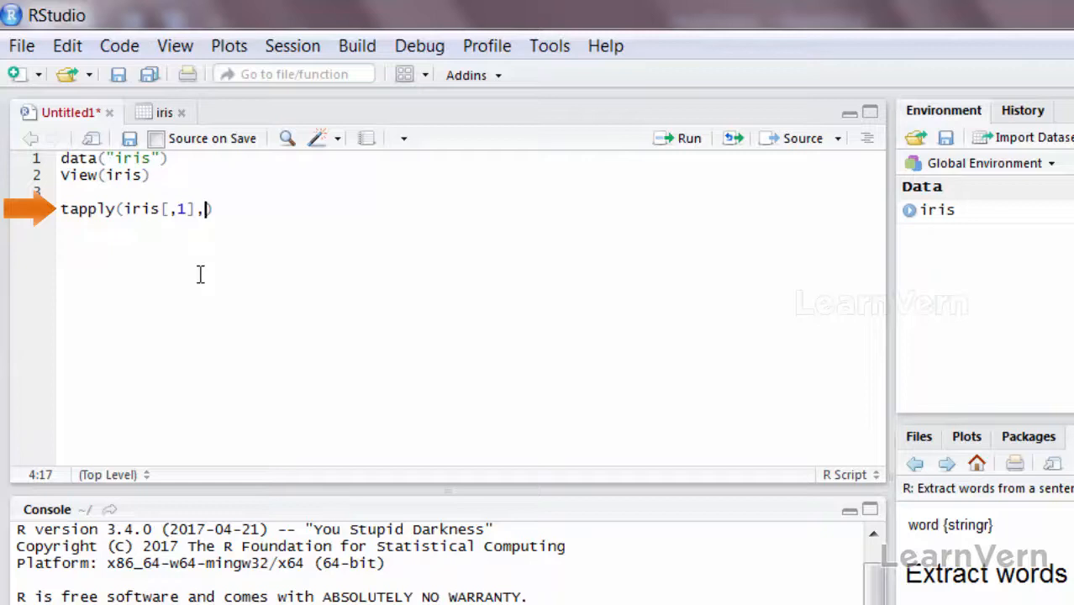
text(iri)
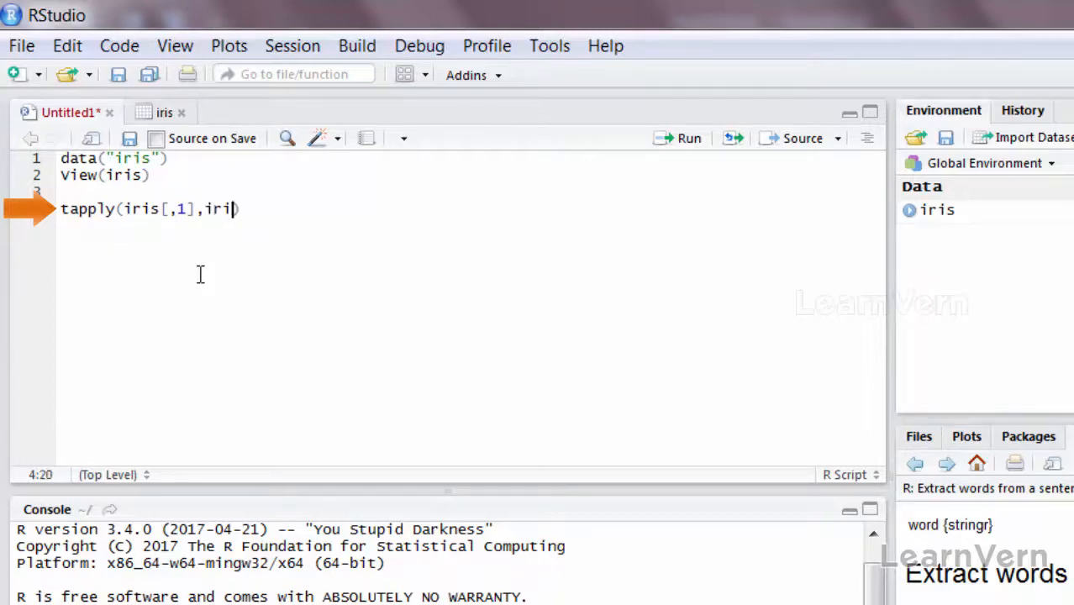
text(s$s)
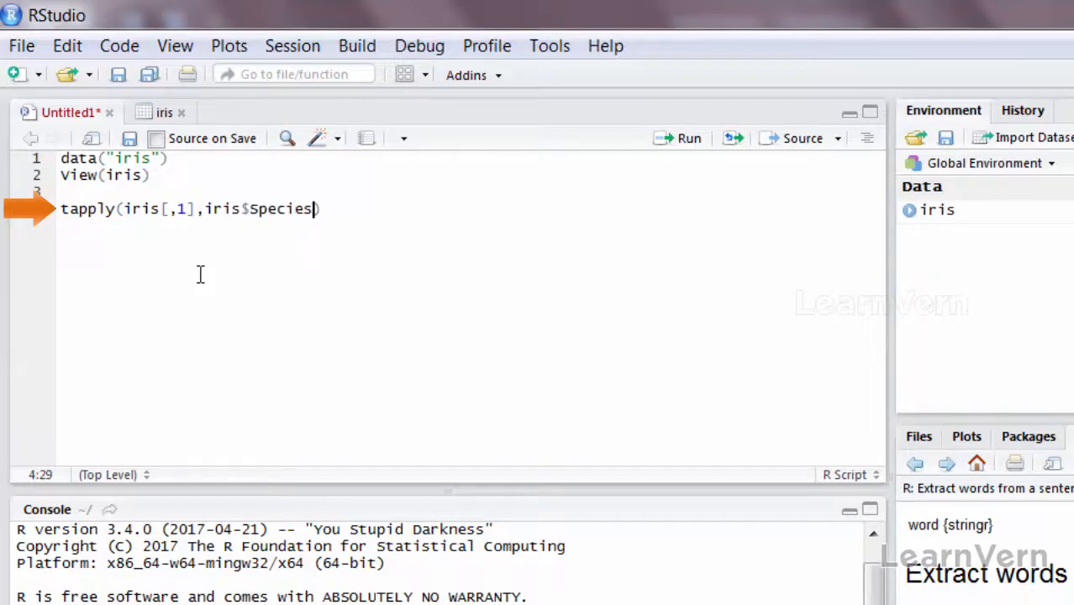
text(,)
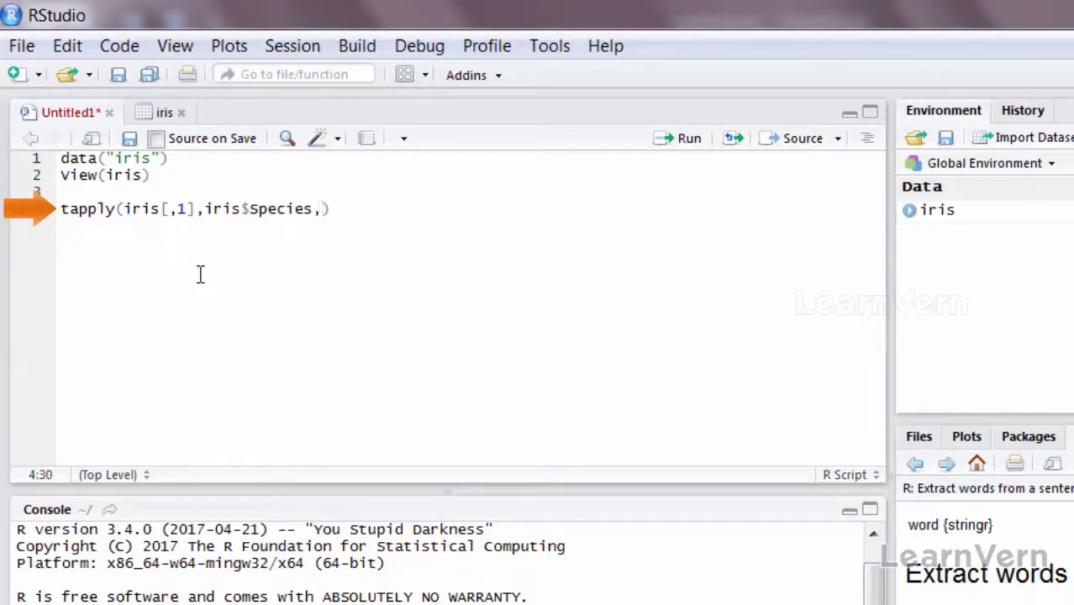
text(mean)
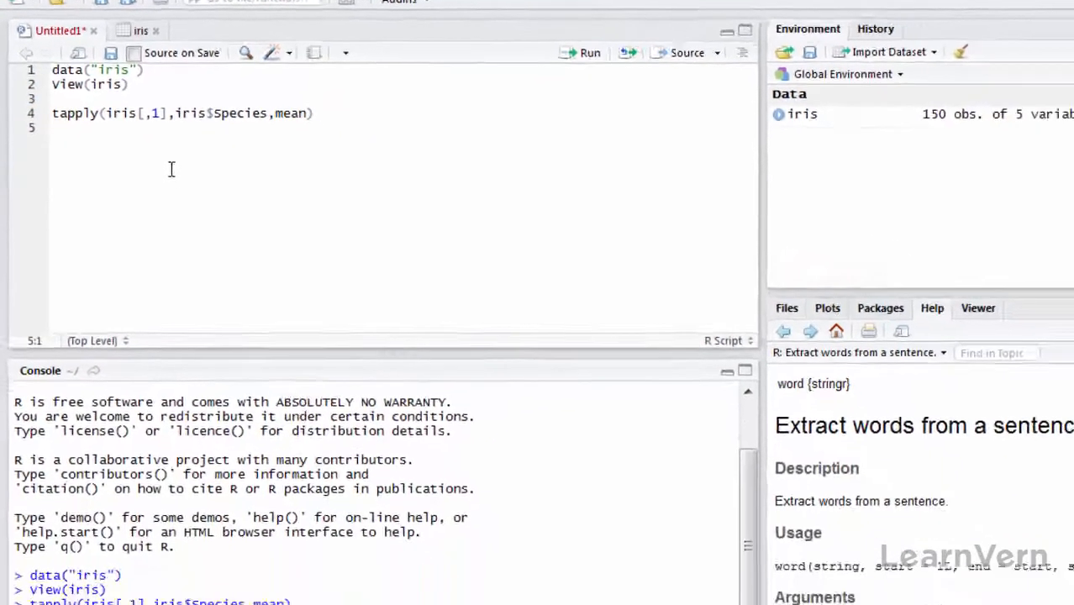
click(589, 52)
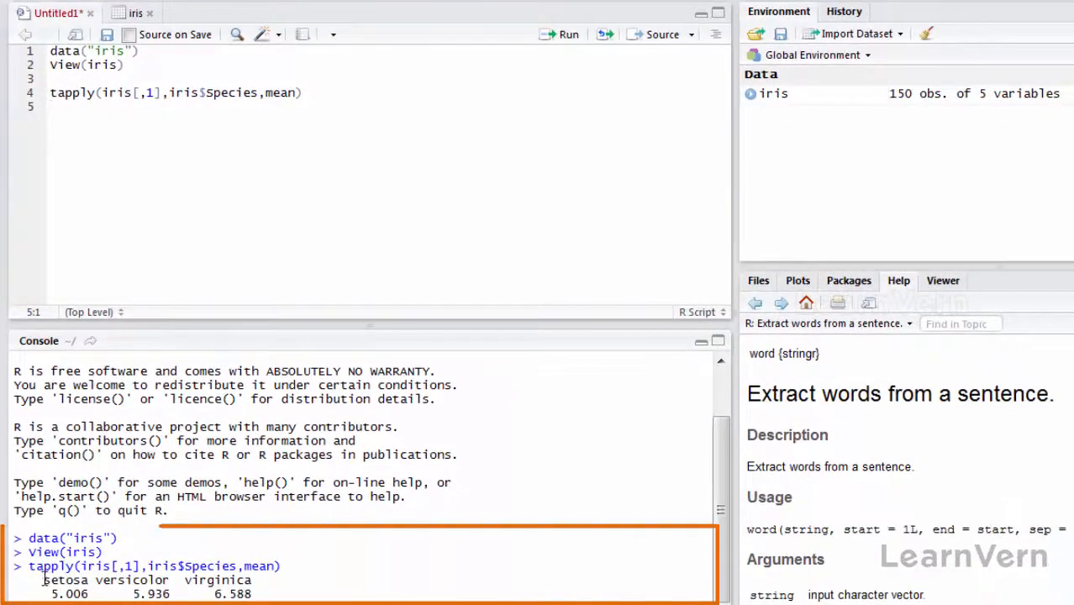
double_click(132, 579)
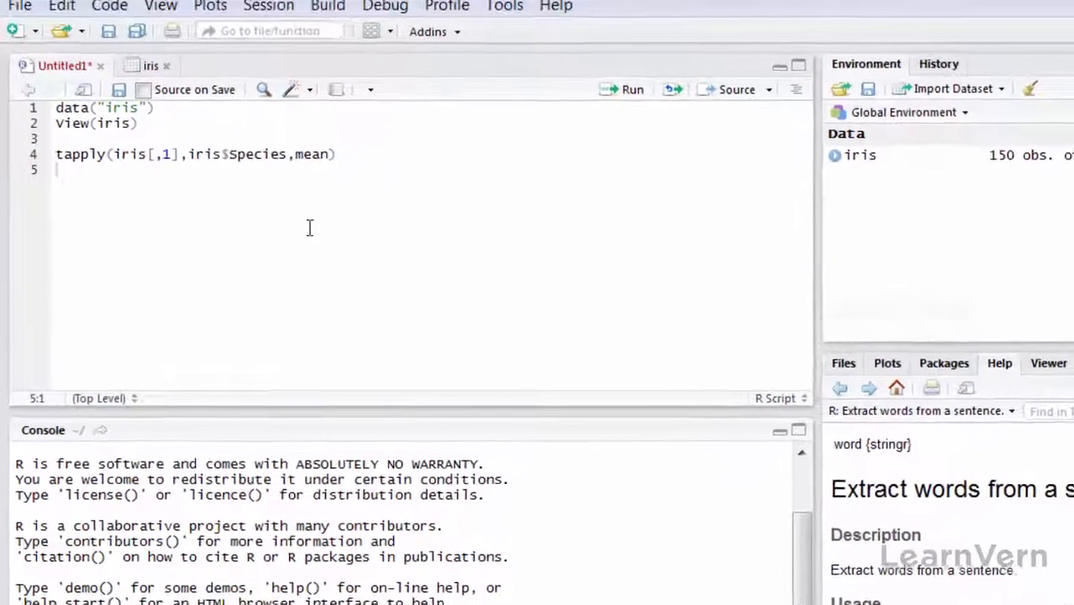
Step: Write tapply(iris[,1:4],iris$Species,mean) on line 6
text(tap)
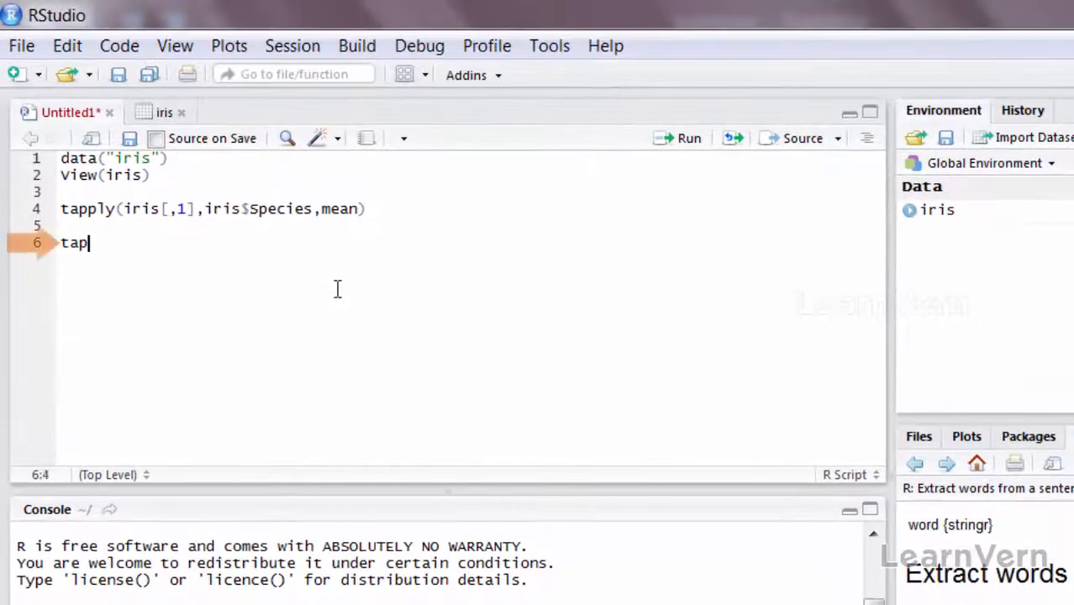
text(ply())
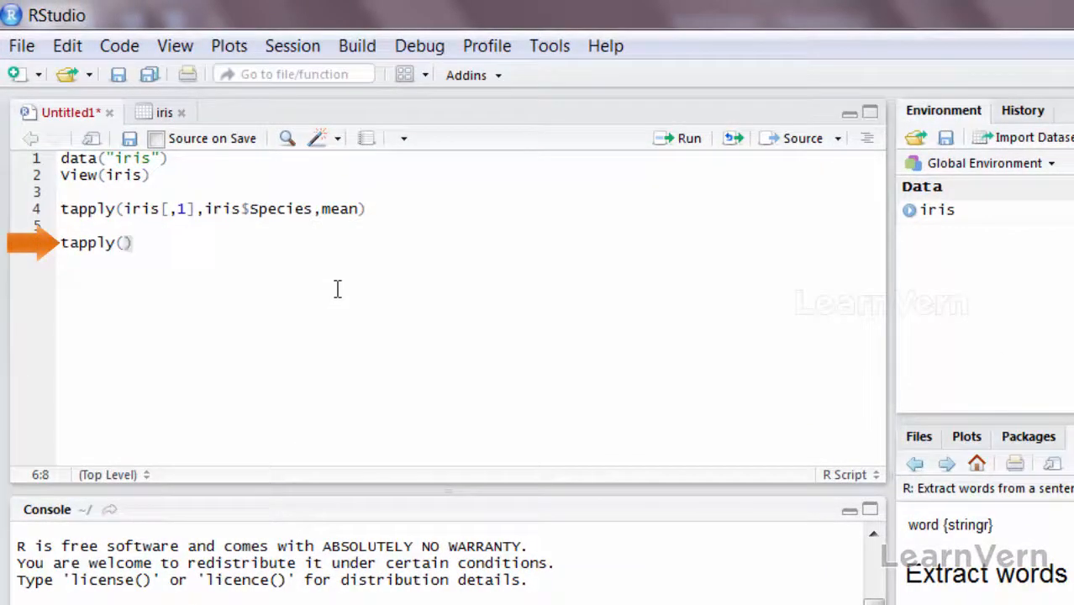
text(iris[,)
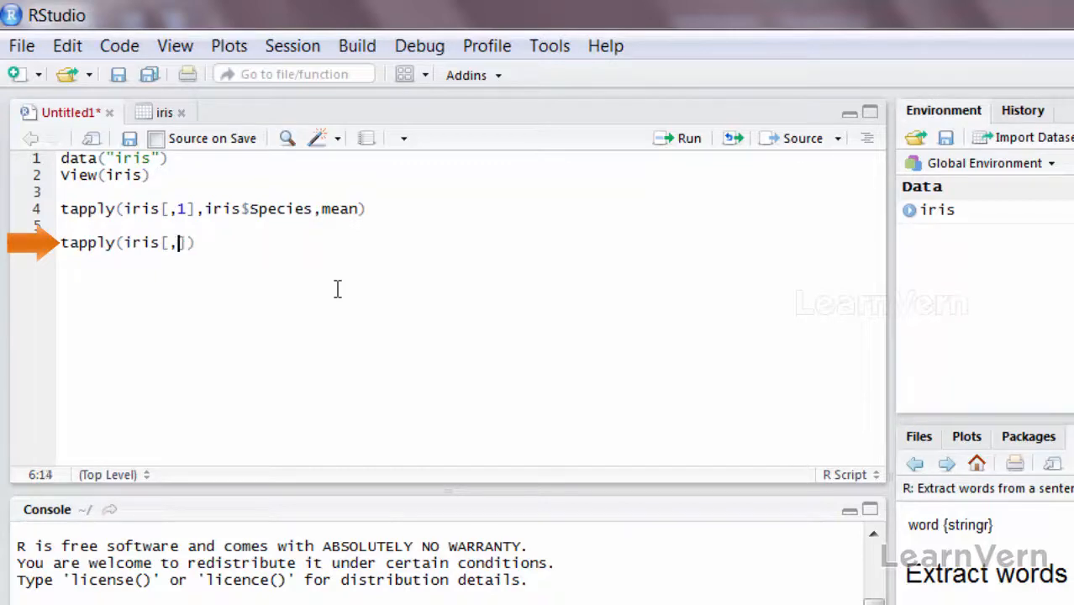
text(1:)
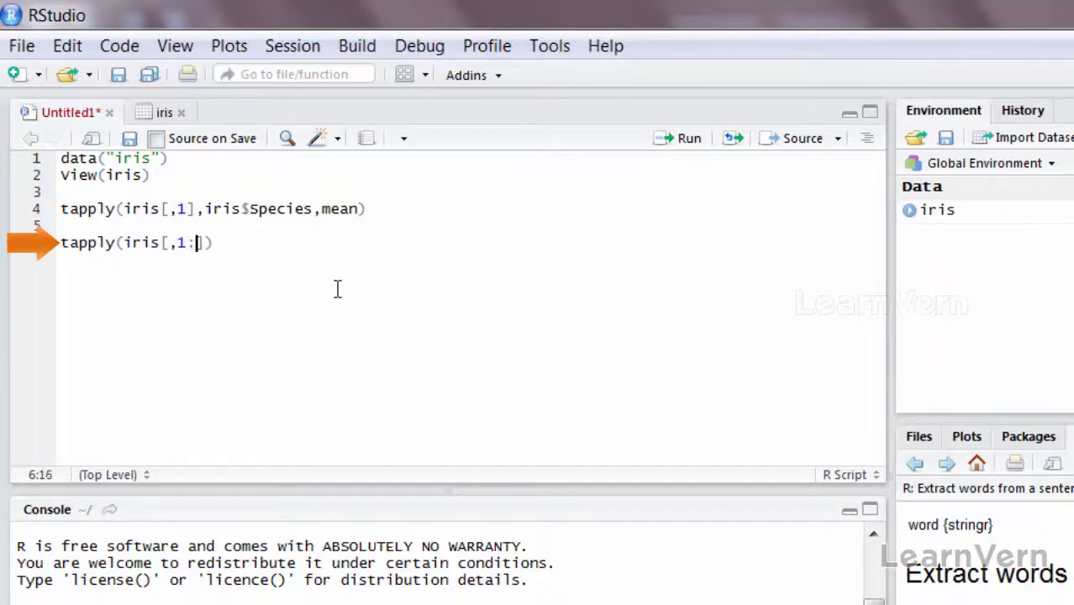
text(:4],)
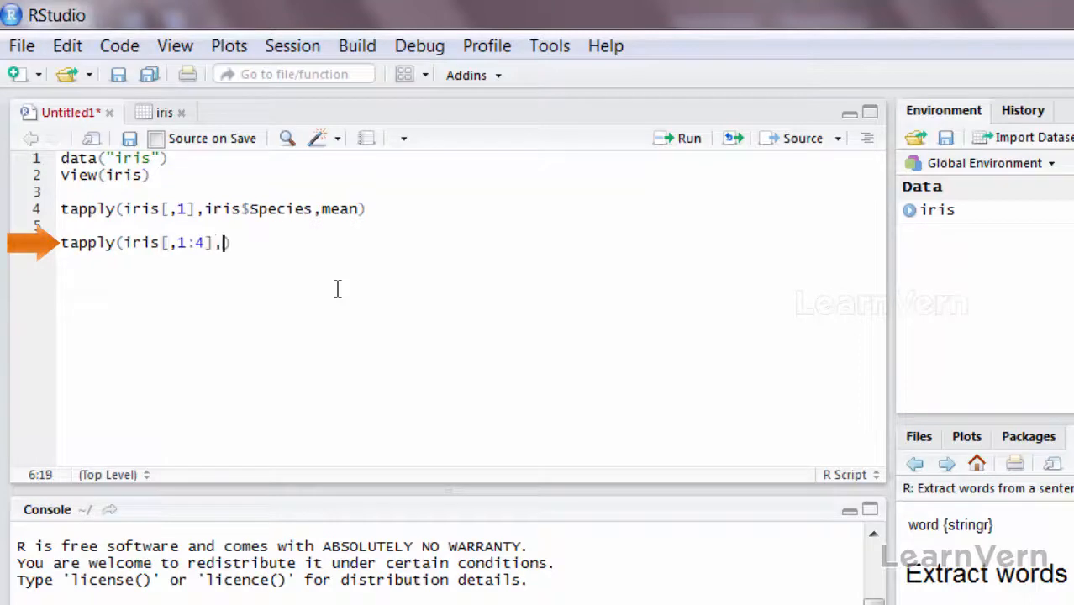
text(iris$Species)
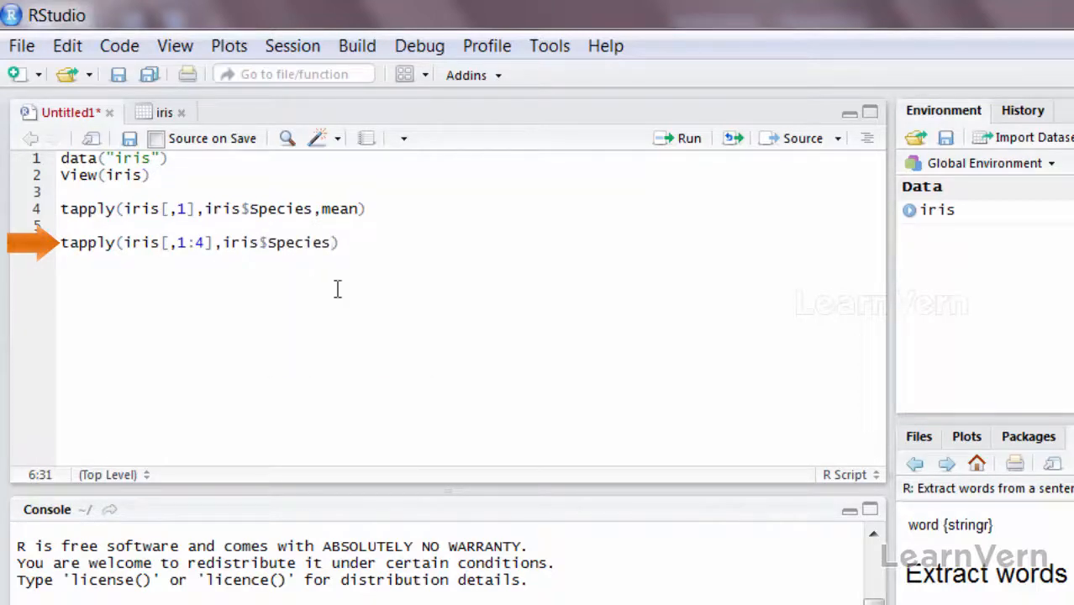
text(,mean)
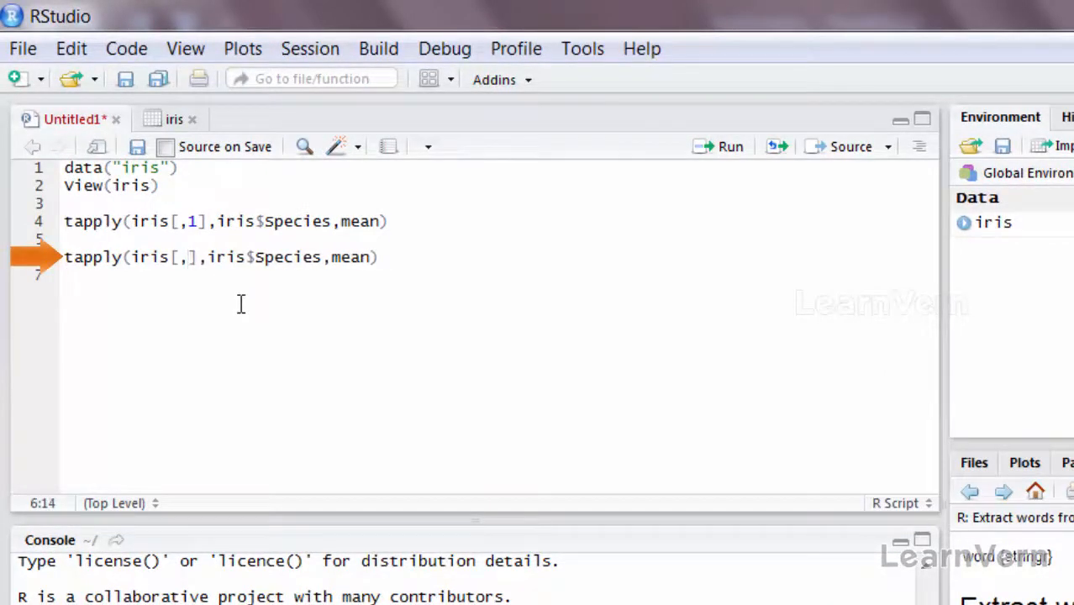
Step: Put column index 1 in iris[,] on line 6 and add a blank line below
text(1)
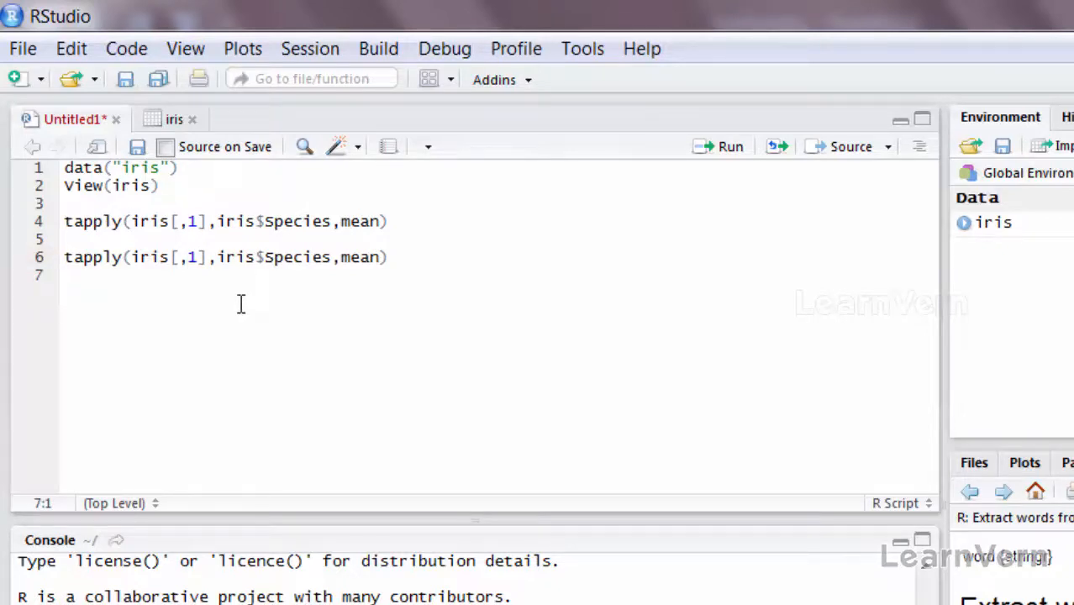
key(Return)
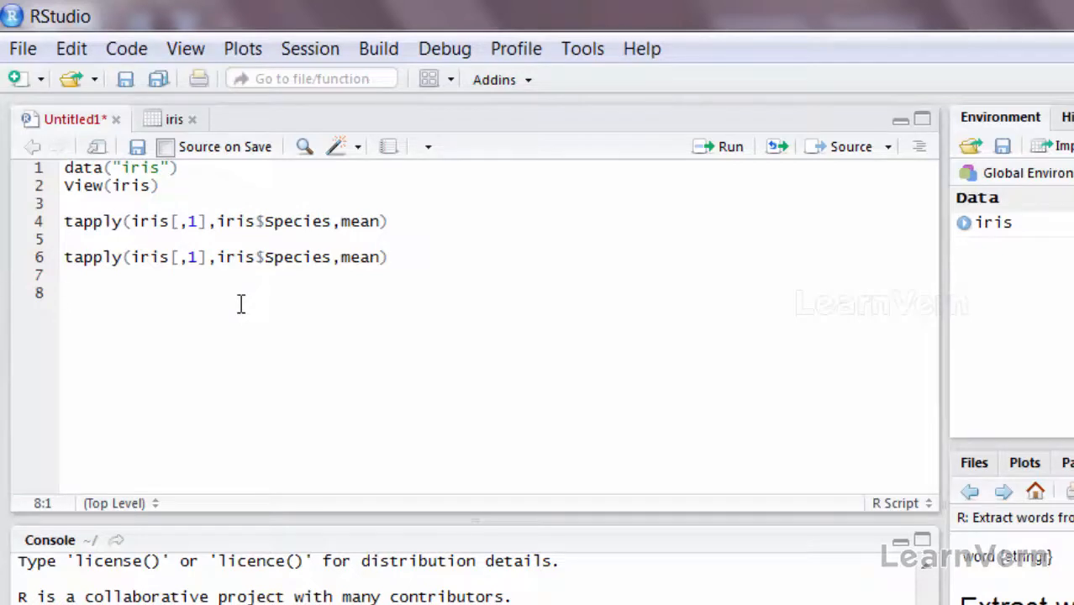
Step: Write a for loop over colnames(iris[1:4]) with a tapply mean-by-Species body
text(for(i in))
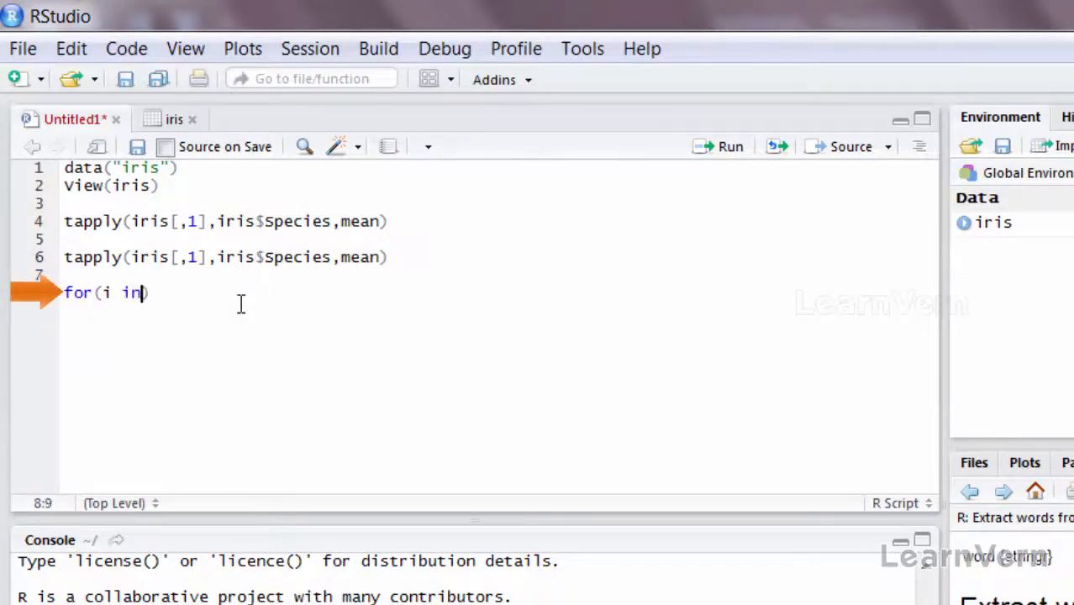
text(colnames(irsi)
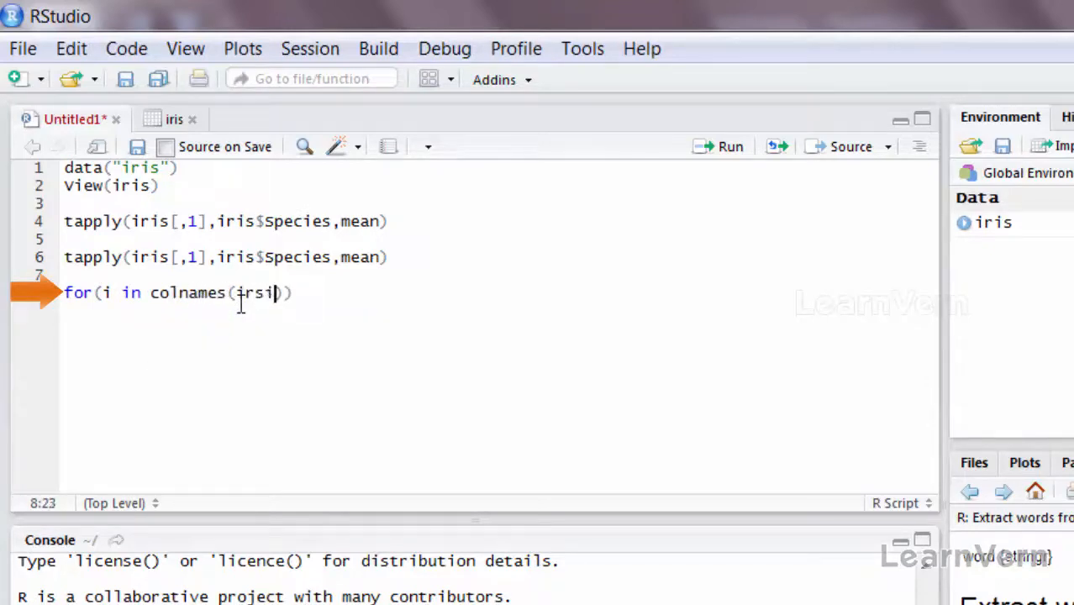
text([1:4])
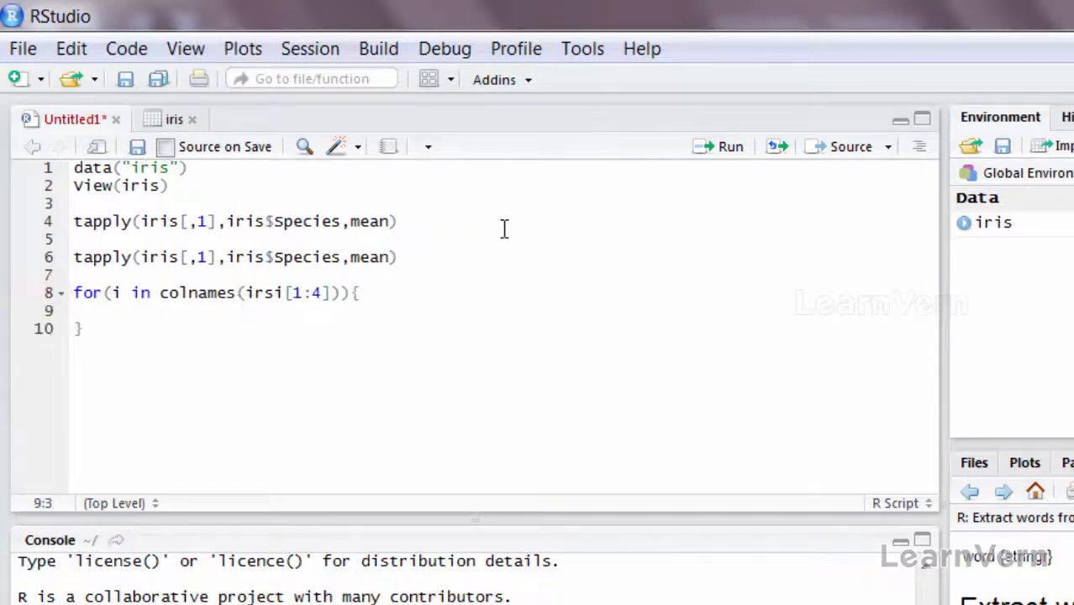
triple_click(235, 257)
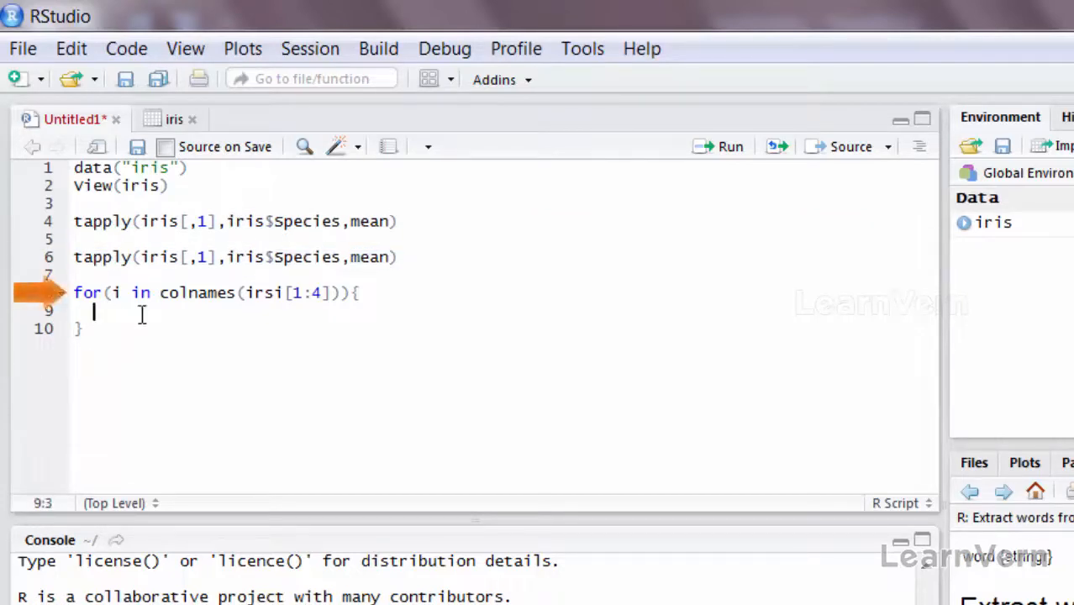
text(tapply(iris[,1],iris$Species,mean))
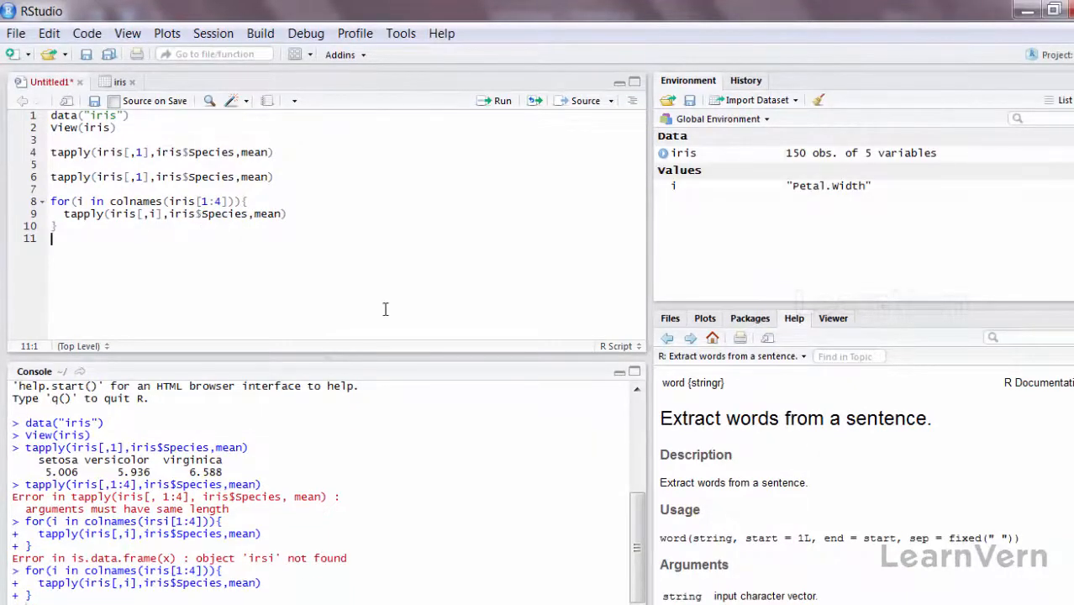
mouse_move(322, 284)
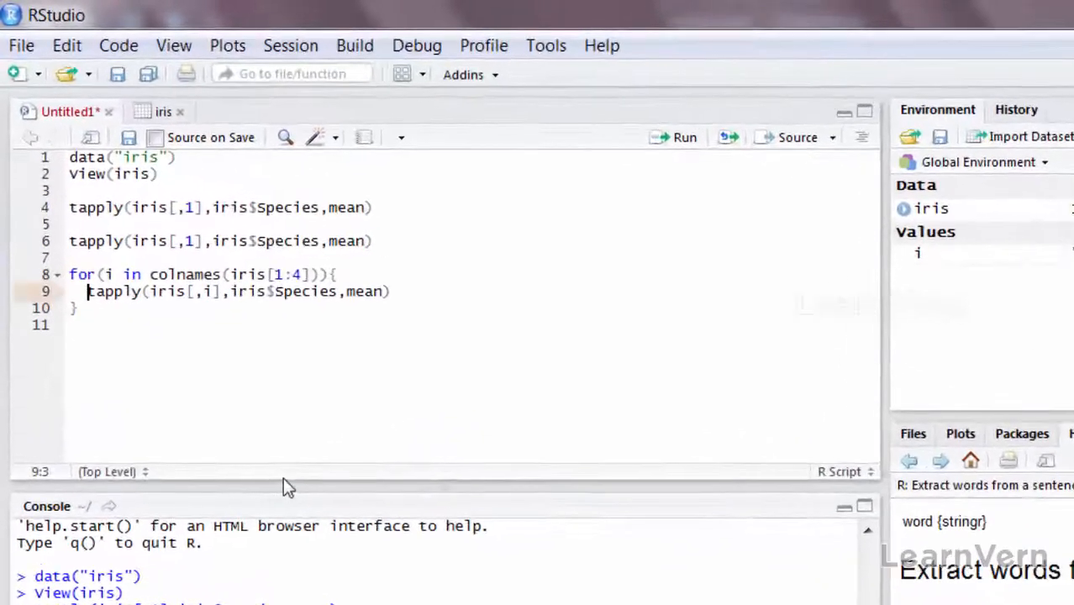
Step: Wrap the loop's tapply in print() and add print(i) to the loop body
text(print()
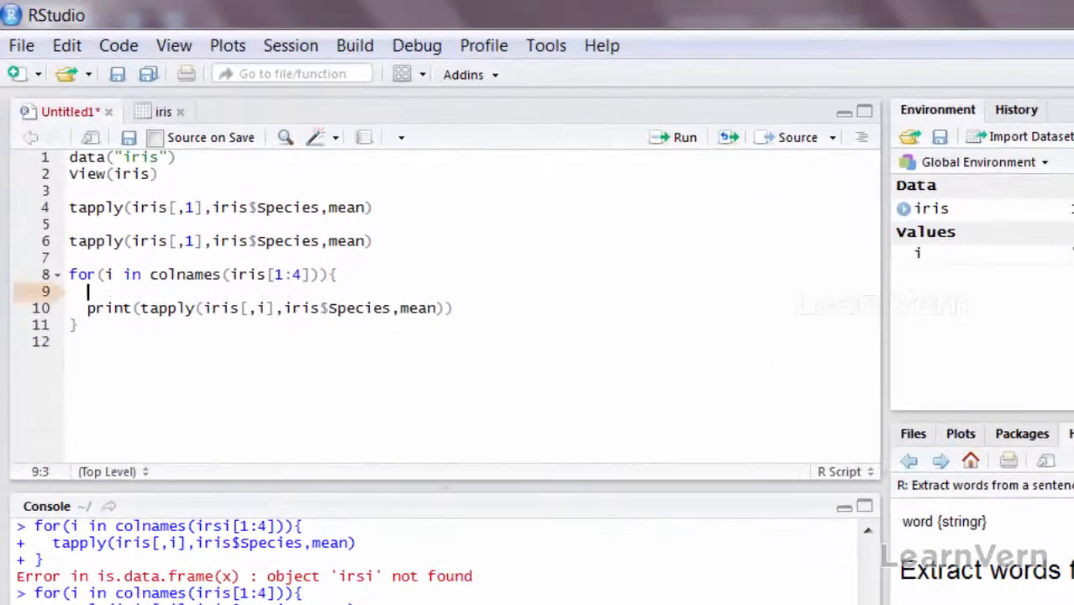
text(print)
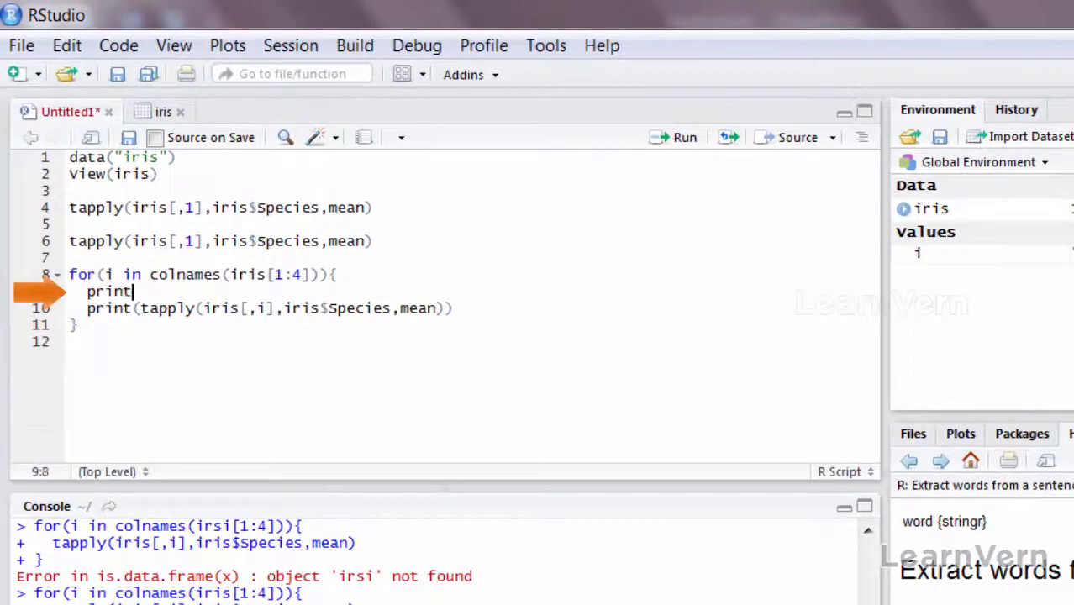
text((i))
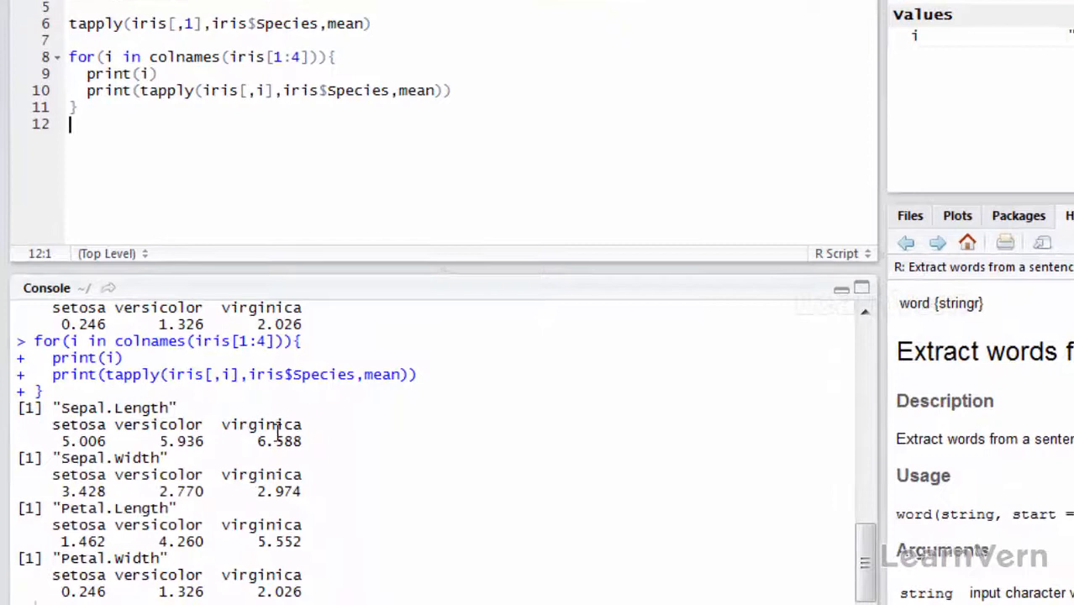
mouse_move(353, 500)
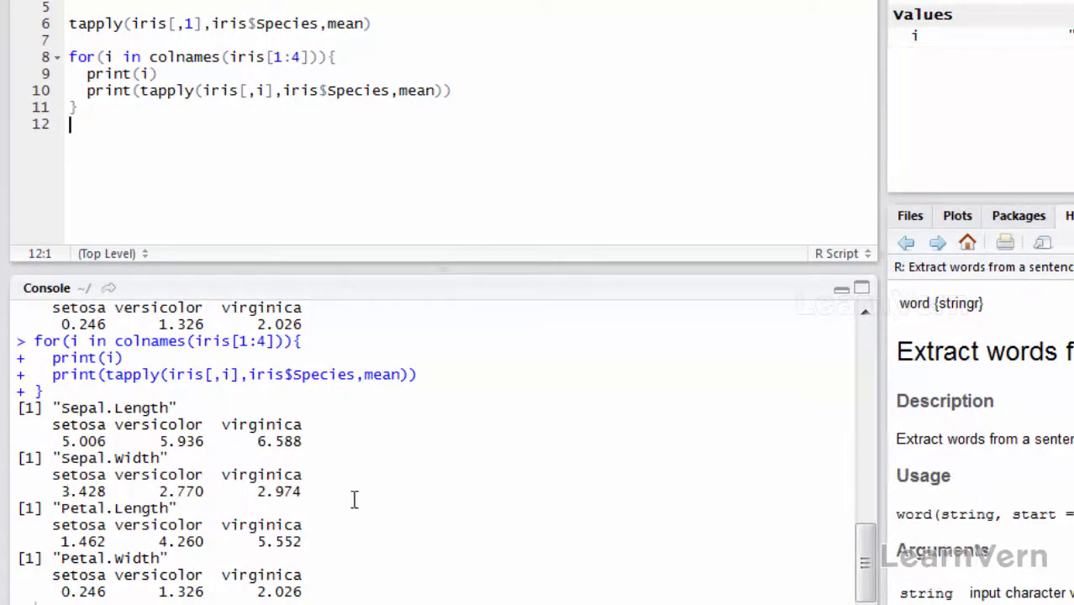
mouse_move(128, 496)
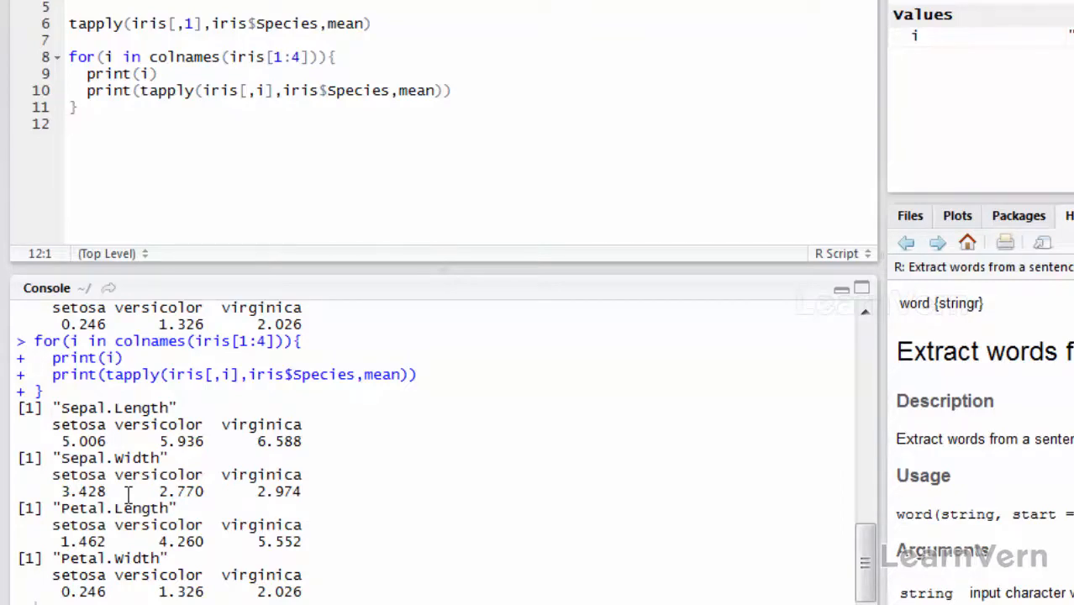
click(76, 124)
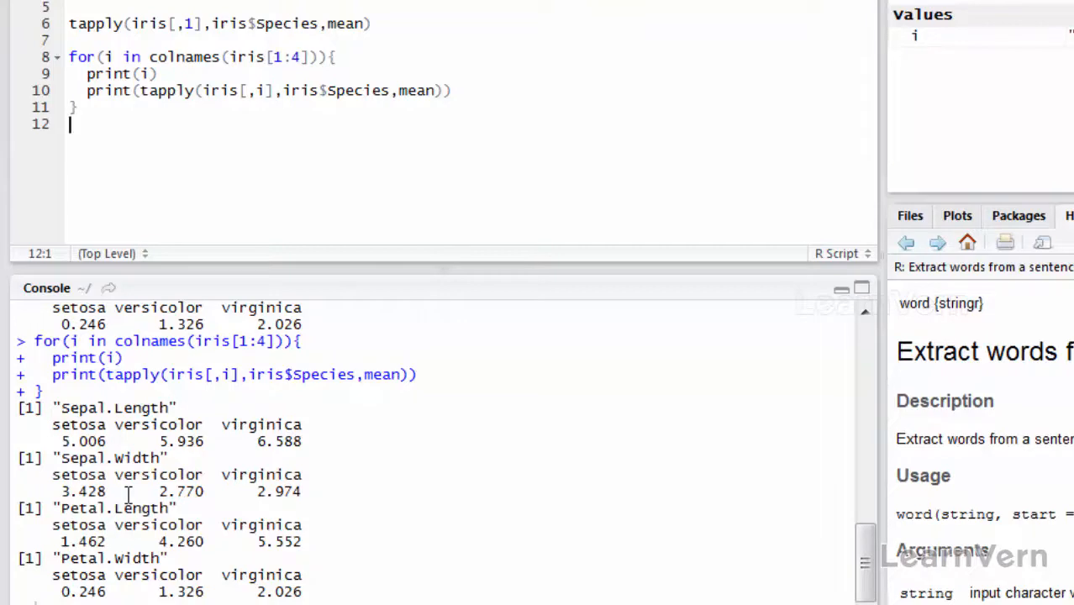